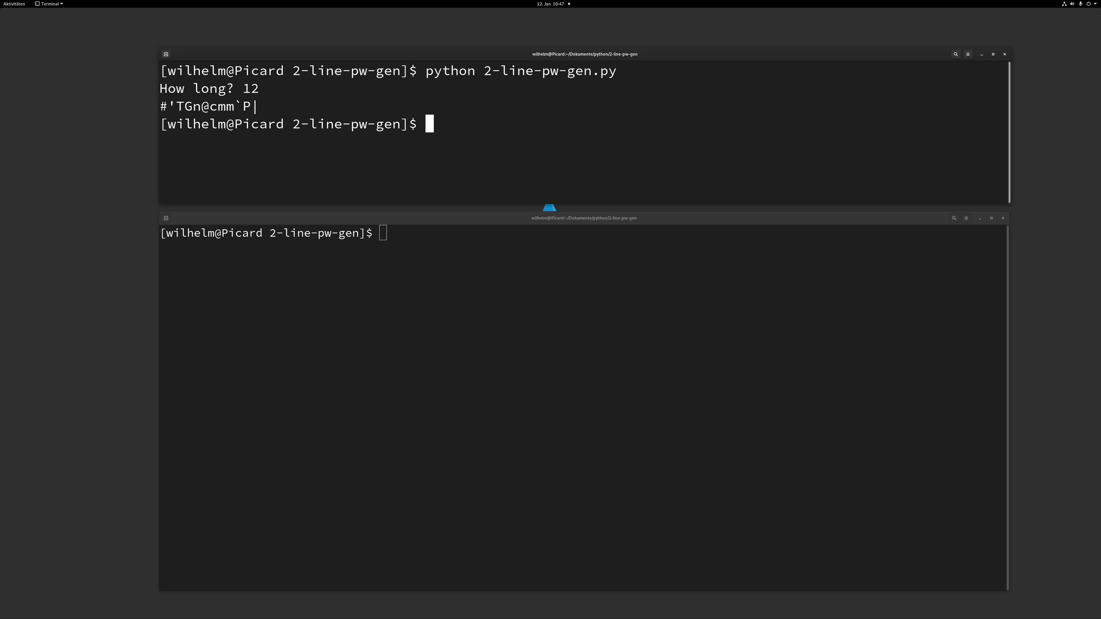
# - Start typing the vim command to open 2-line-pw-gen.py in the upper pane
pyautogui.write('vim')
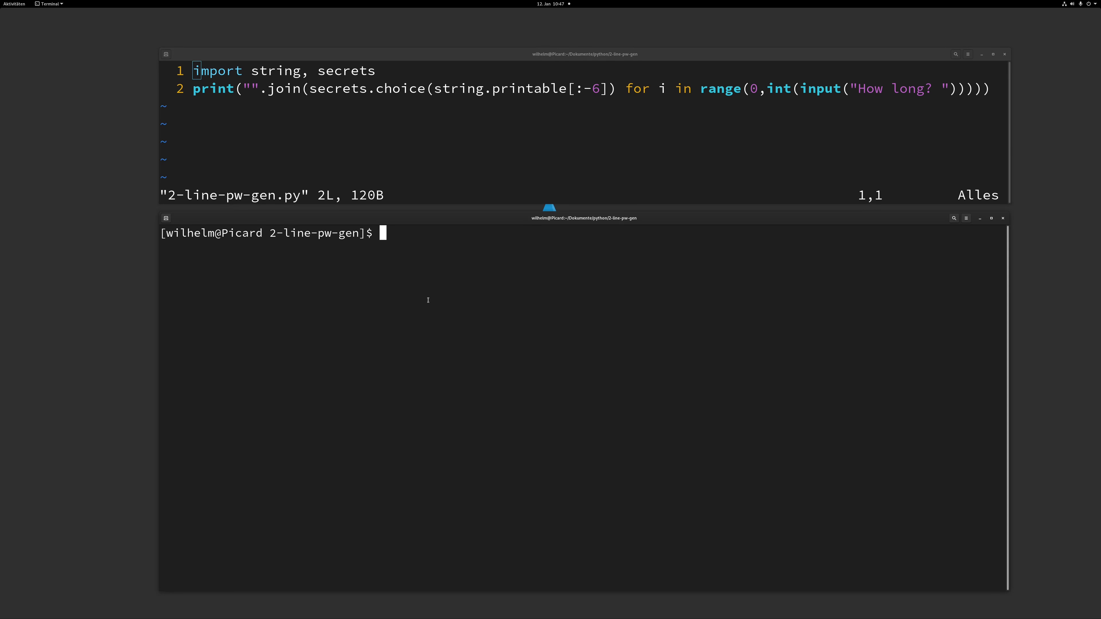
# - Start an interactive Python session, import string and secrets, and evaluate string.printable
pyautogui.write('py')
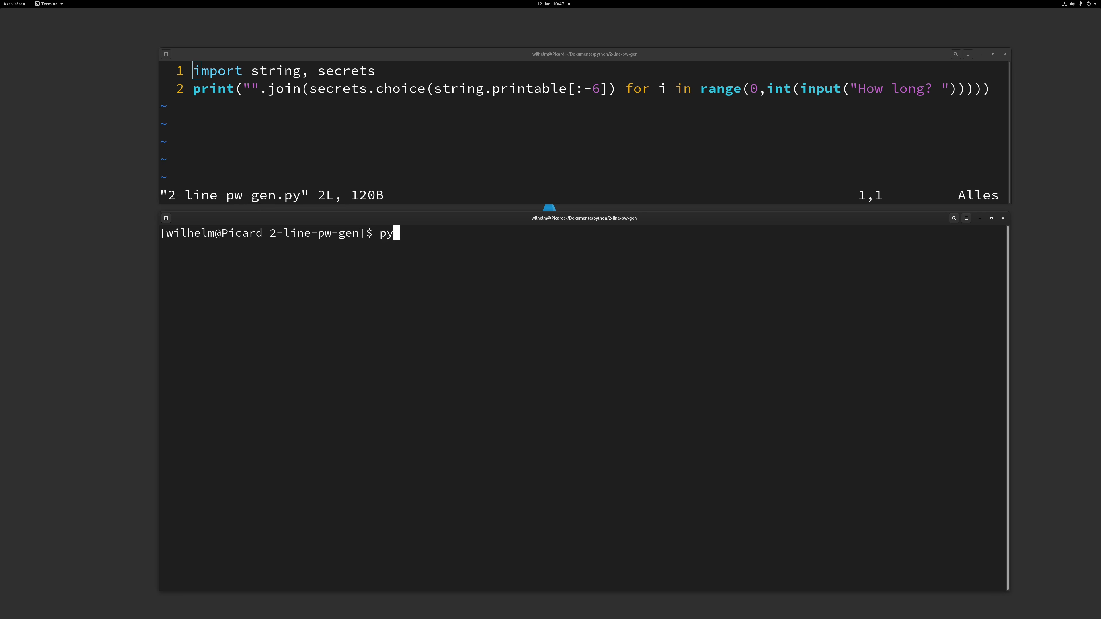
pyautogui.press('Return')
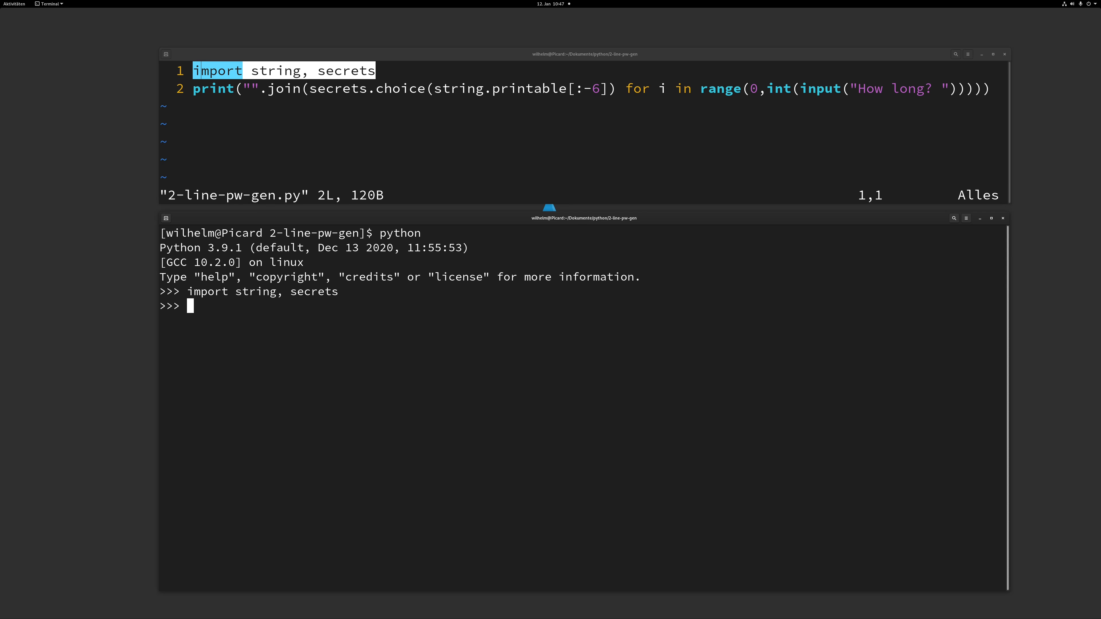
pyautogui.write('string.printable')
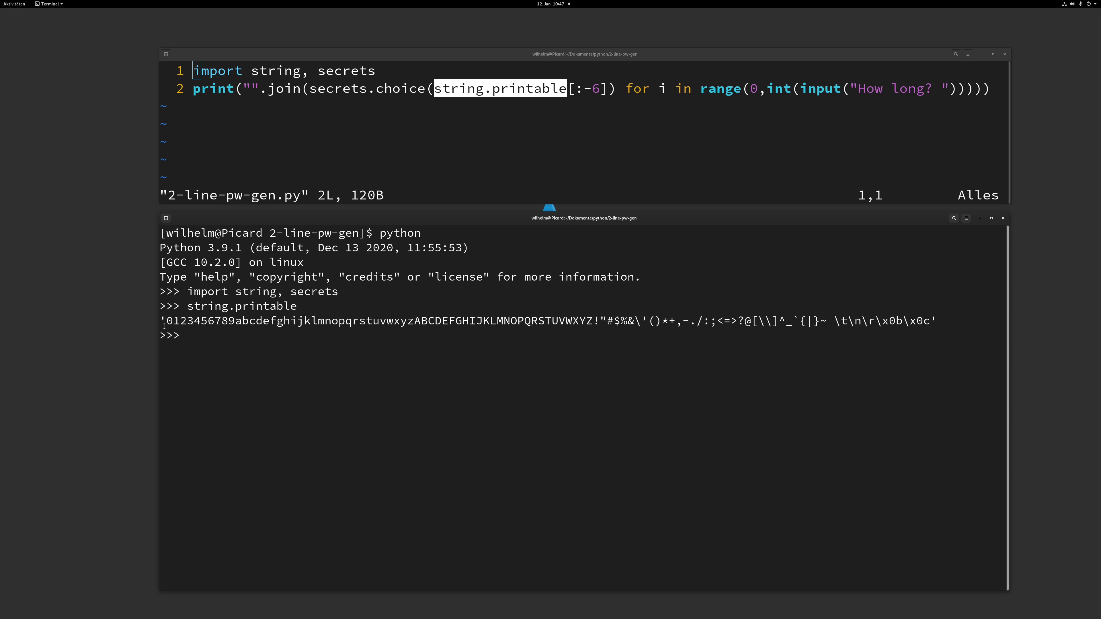
# - Evaluate string.printable[:-6] to show the character set without the six trailing whitespace characters
pyautogui.moveTo(163, 321); pyautogui.dragTo(360, 321)
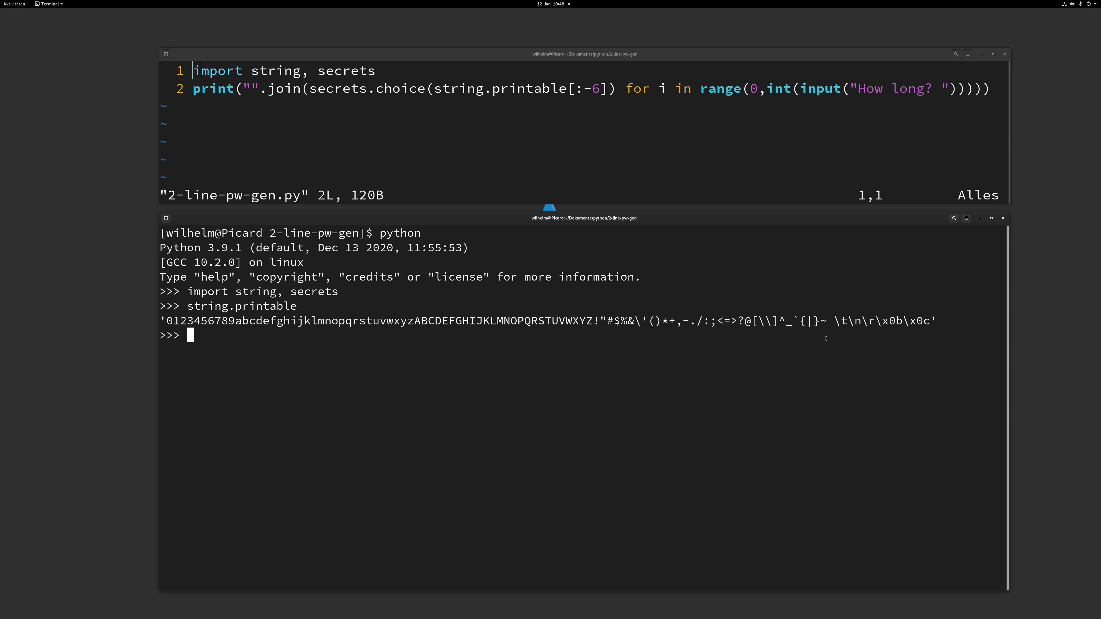
pyautogui.write('string.printable[')
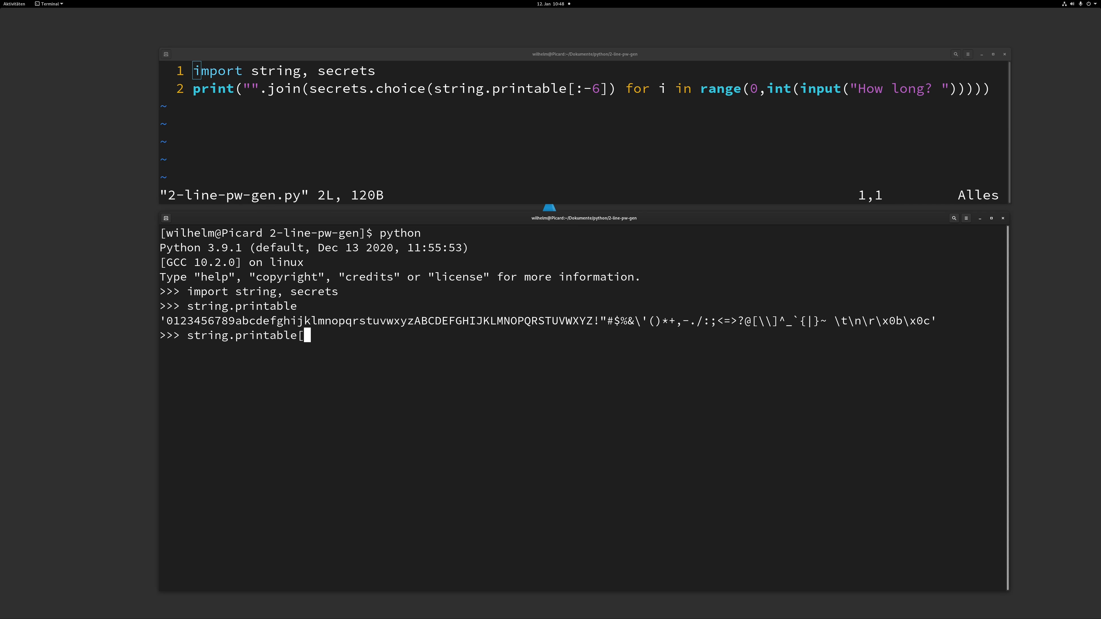
pyautogui.write(':6]')
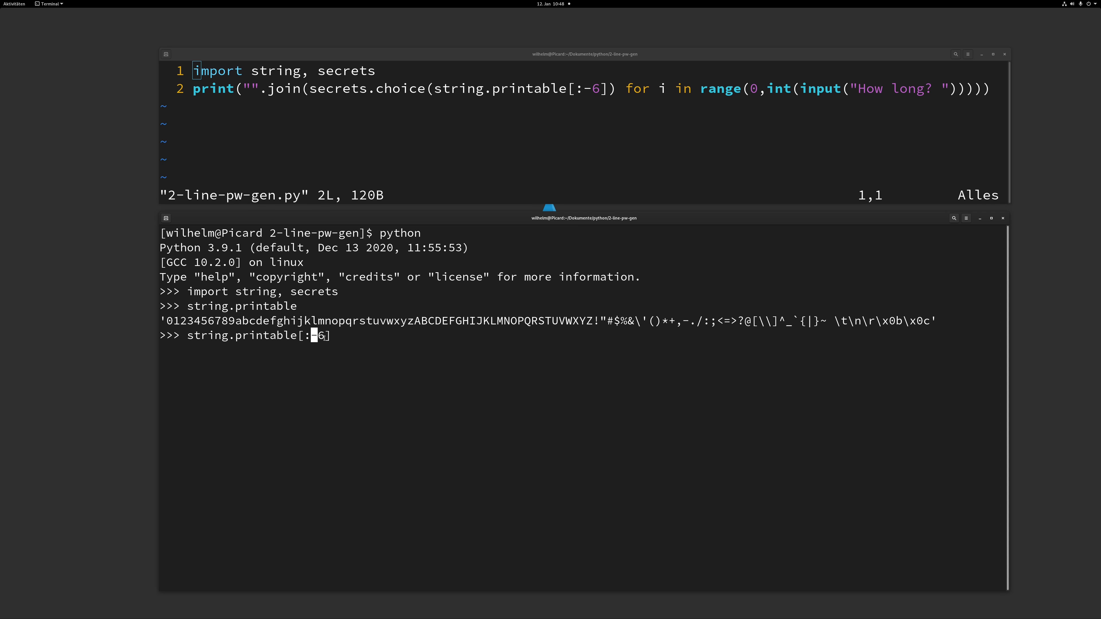
pyautogui.press('Right')
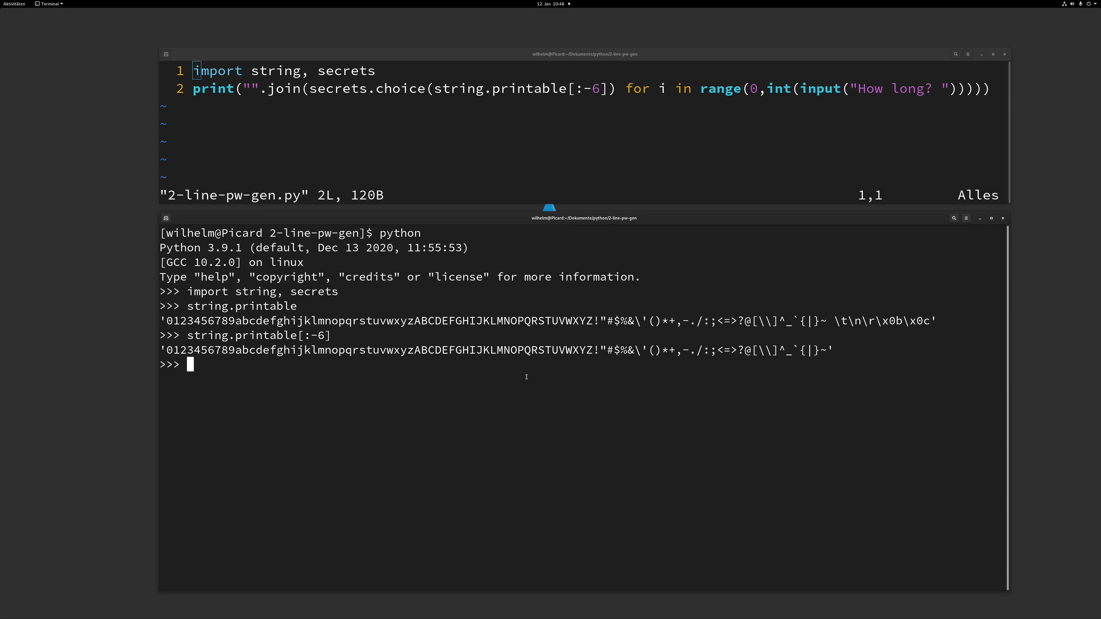
pyautogui.moveTo(546, 362)
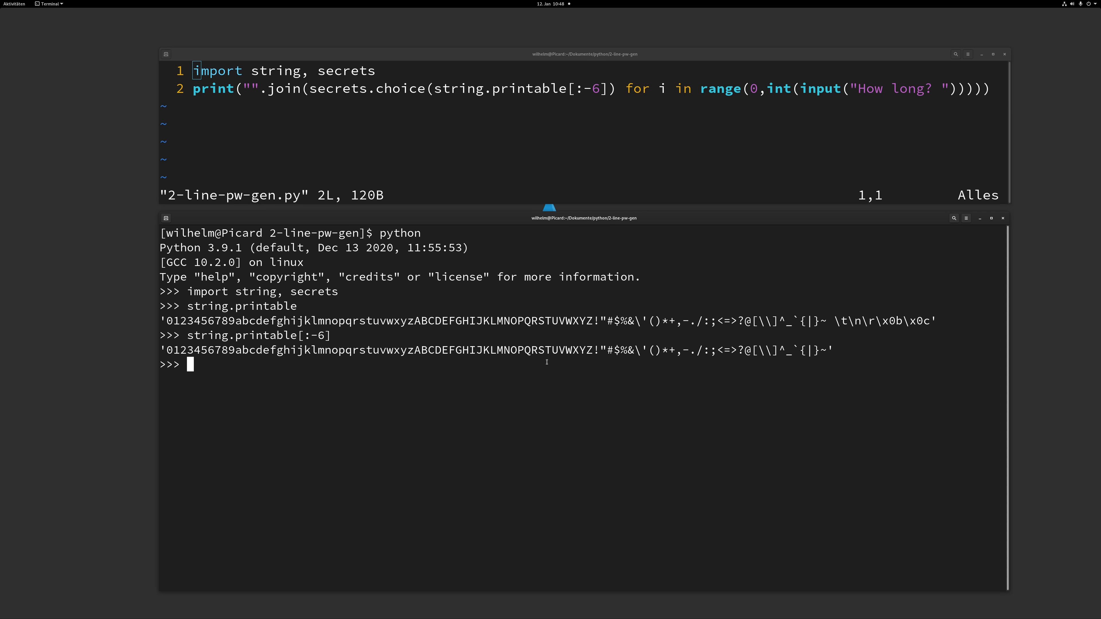
# - Evaluate a list comprehension of secrets.choice(string.printable[:-6]) over range(0,10) to get ten random characters
pyautogui.write('[secrets.choice(string.printable[:-6]) for i in range(0,10)')
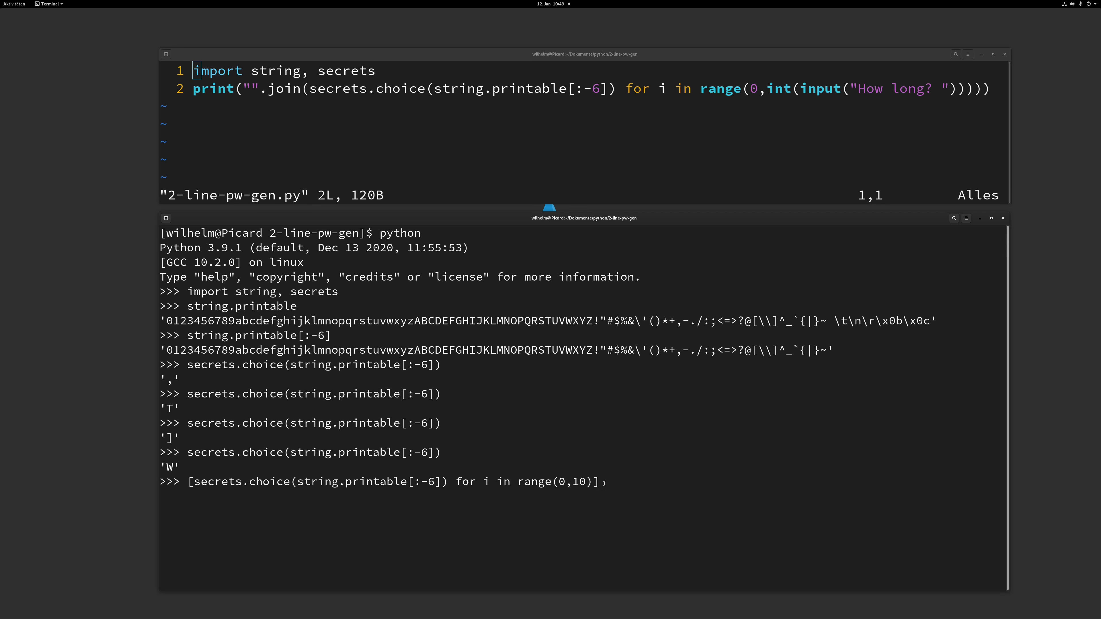
pyautogui.press('Return')
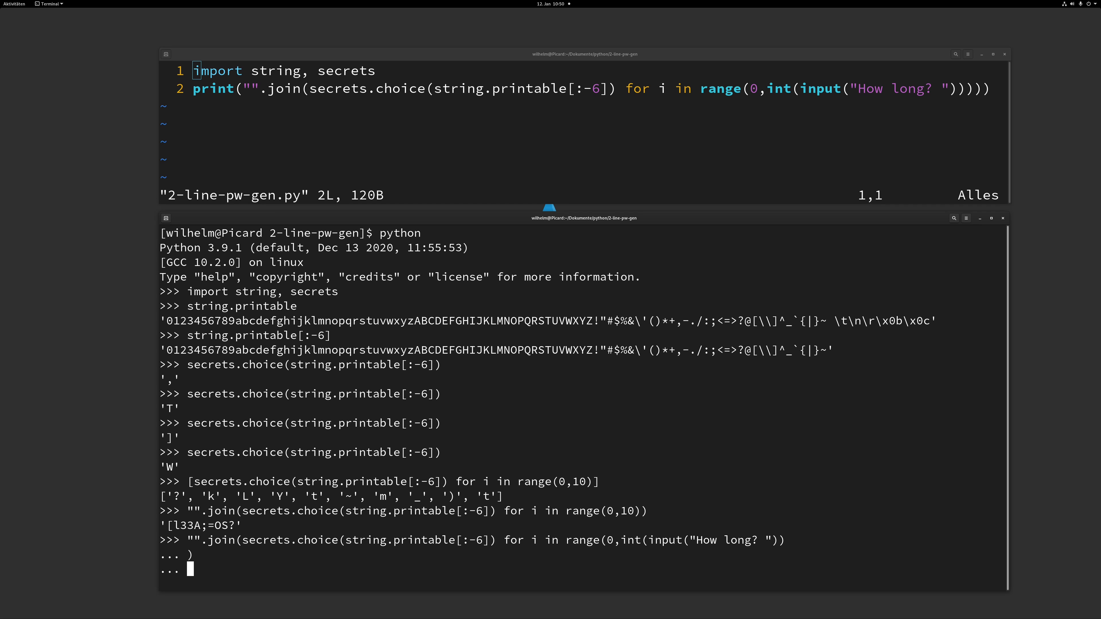
# - Answer the How long? prompt with 12 to produce a 12-character joined password
pyautogui.write('12')
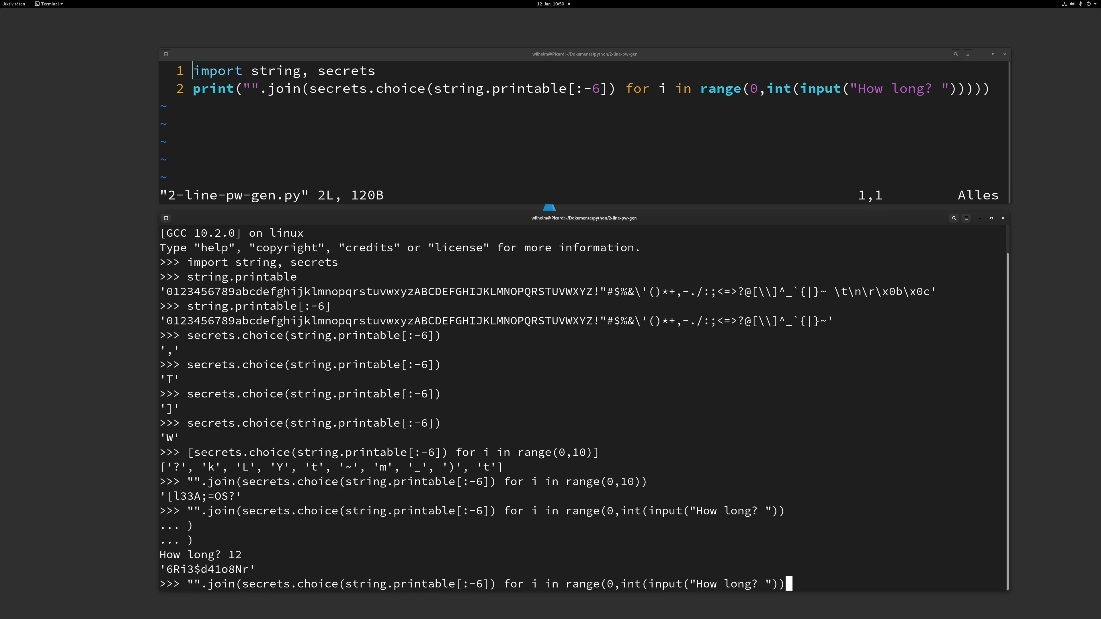
pyautogui.write('))')
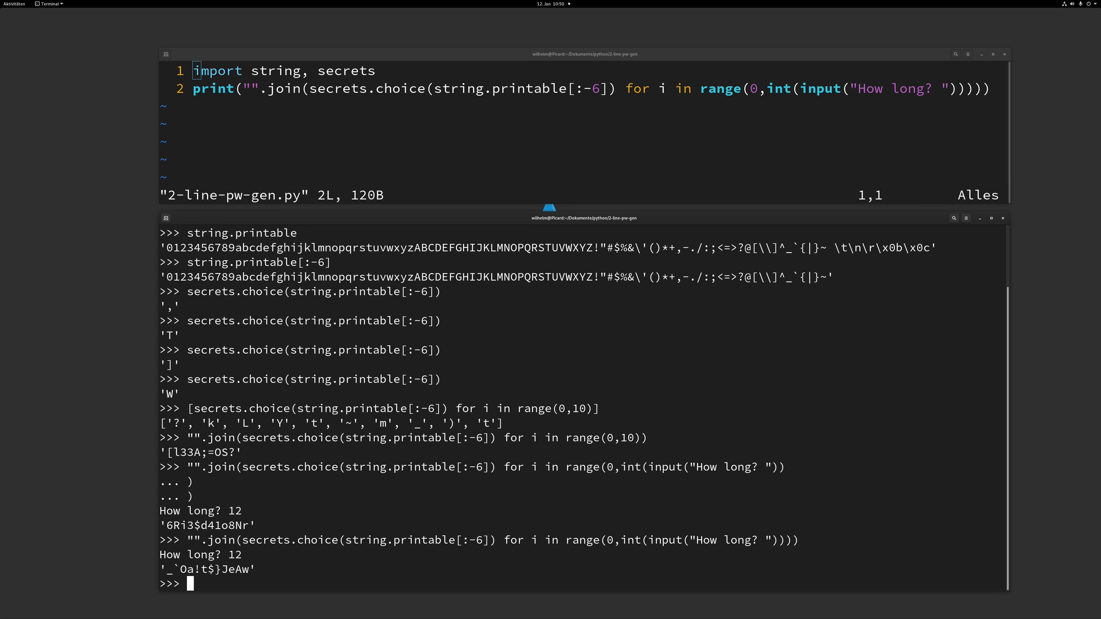
# - Exit the Python interpreter with Ctrl+D, quit the editor with ZZ, and begin a new vim command at the shell
pyautogui.write('D')
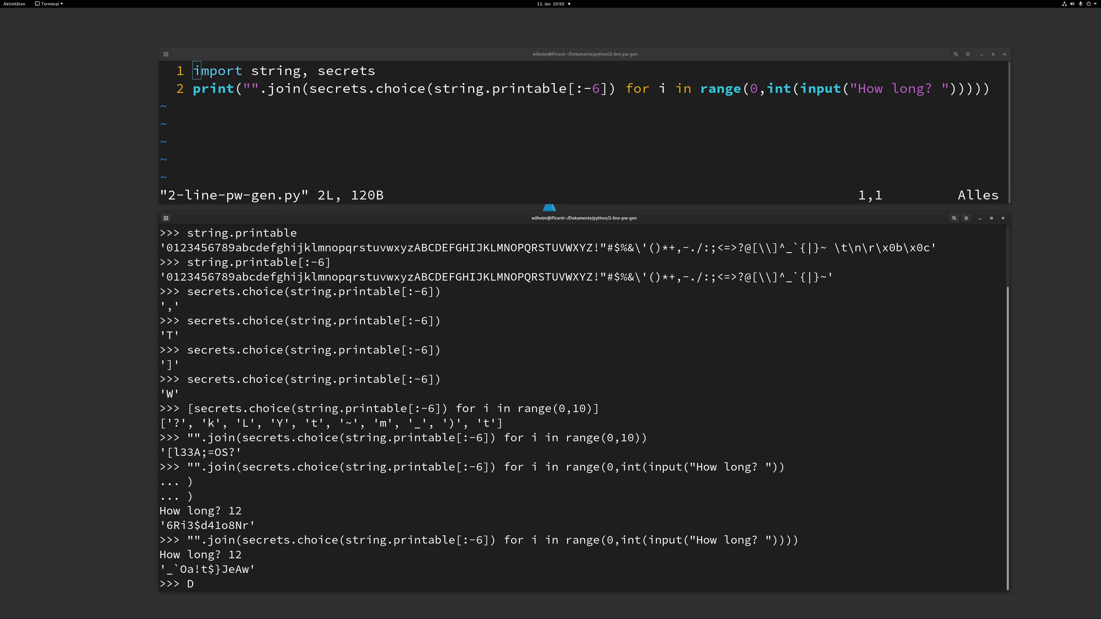
pyautogui.write('ZZ')
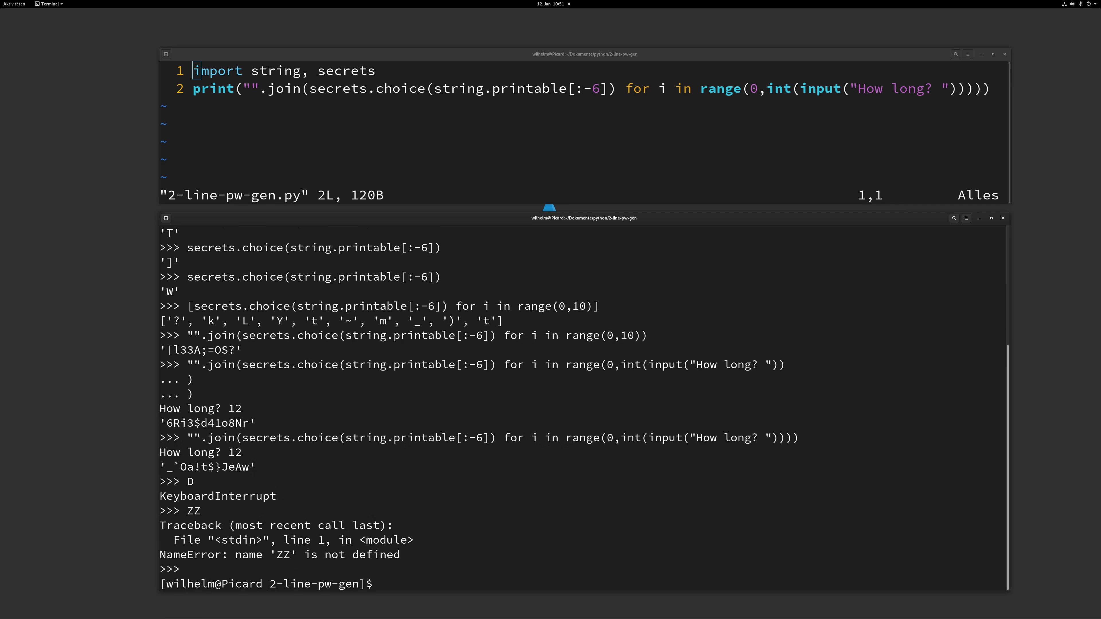
pyautogui.write('vim')
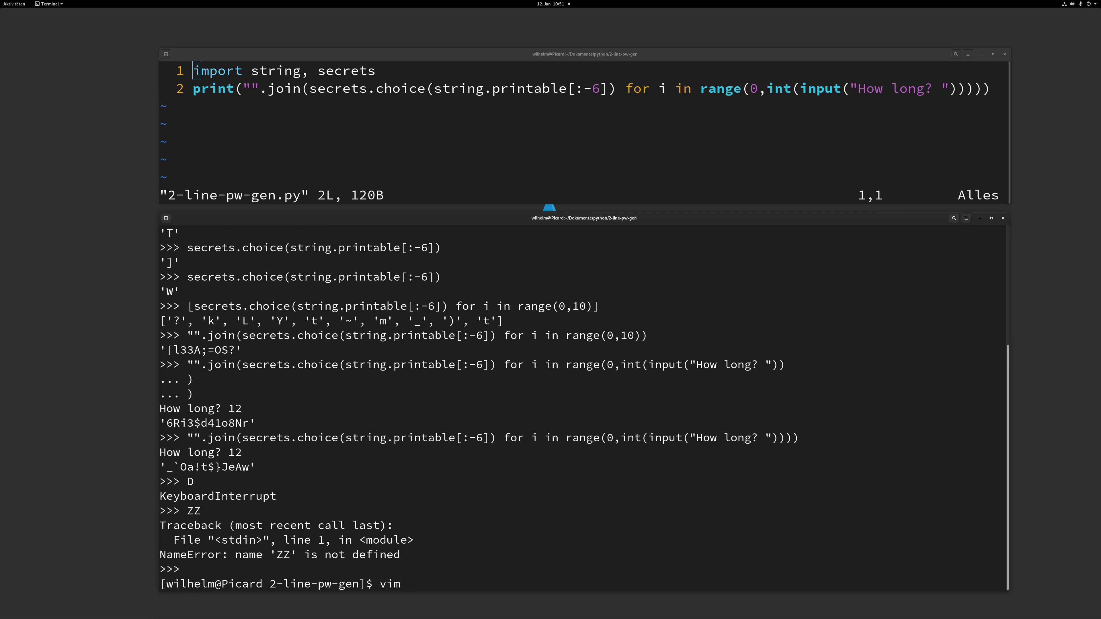